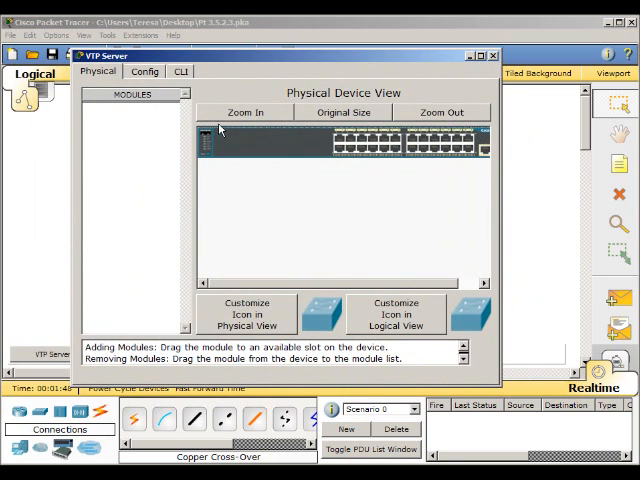
Step: Run show vtp status on the VTP Server, confirming server mode in domain Cisco, revision 31
left_click(180, 71)
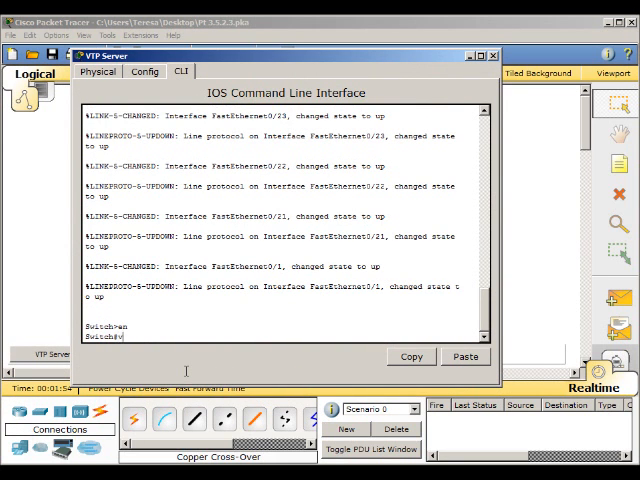
type("vtp")
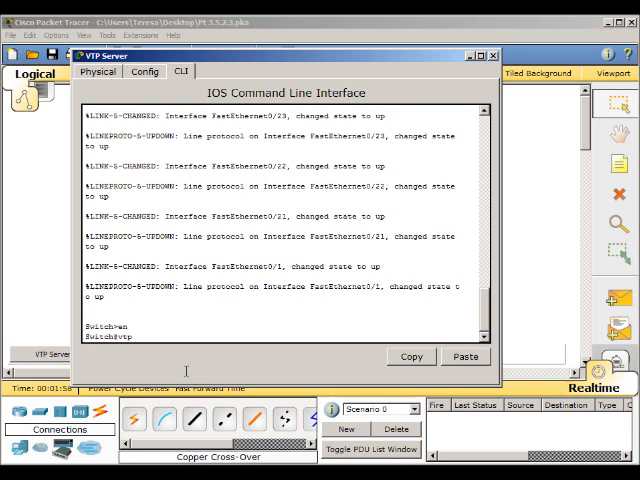
type("show")
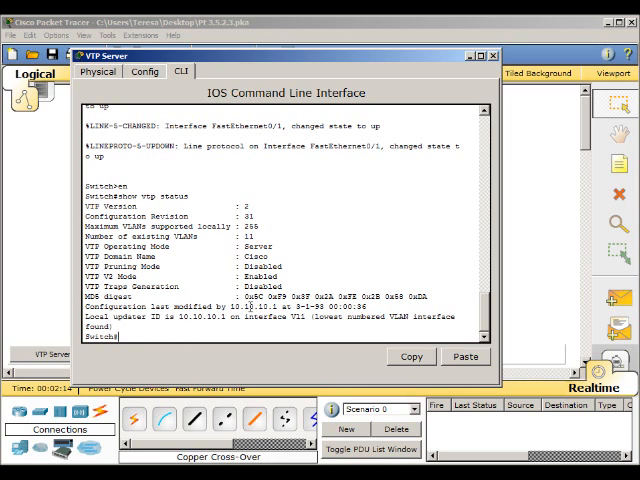
mouse_move(465, 112)
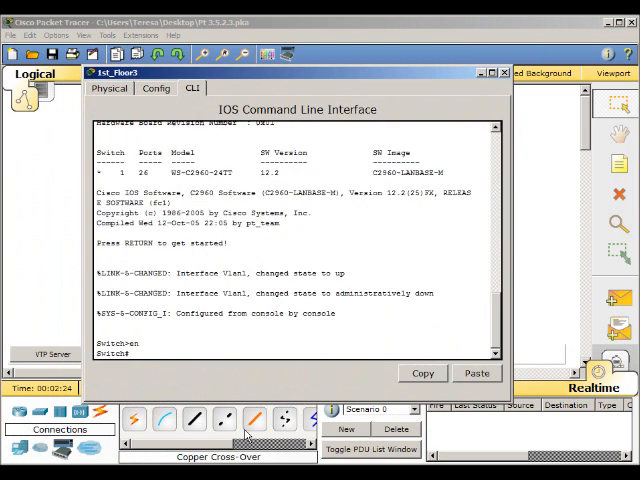
Step: Run show vtp status on 1st_Floor3 (revision 0), then minimize it to see the topology
type("show vtp stat")
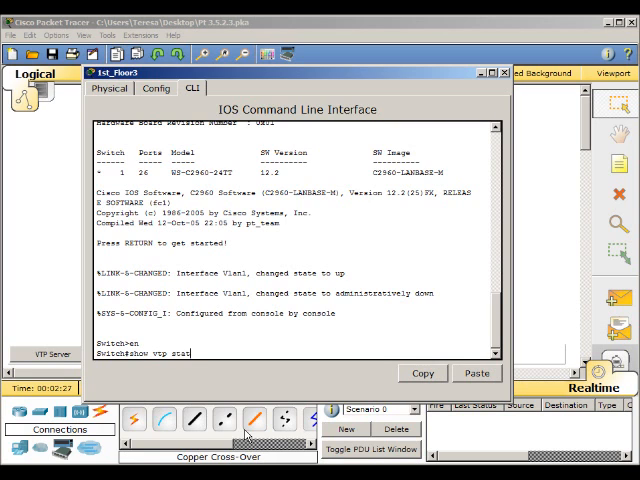
key("Return")
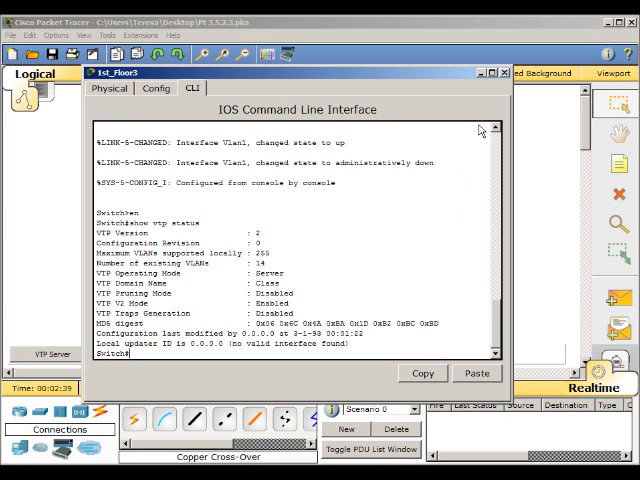
left_click(504, 73)
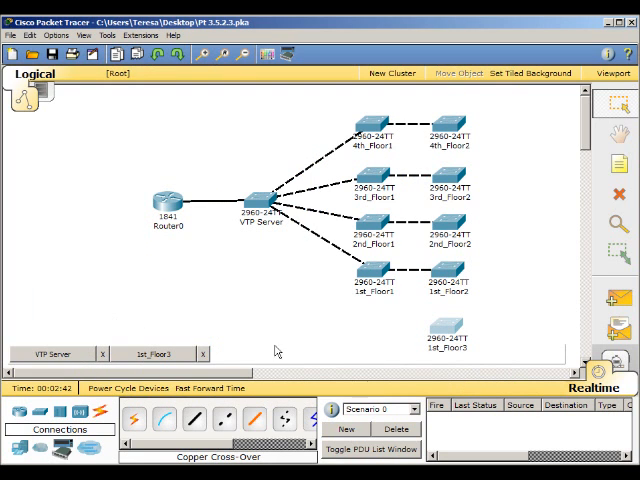
Step: On 1st_Floor2, configure interface Fa0/23 with switchport mode trunk
left_click(440, 275)
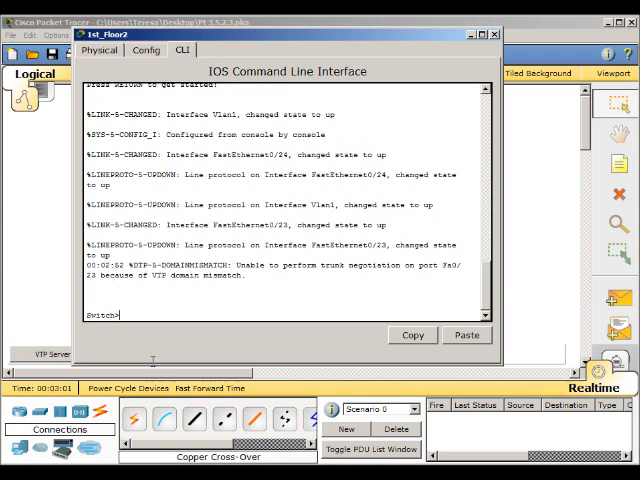
type("en")
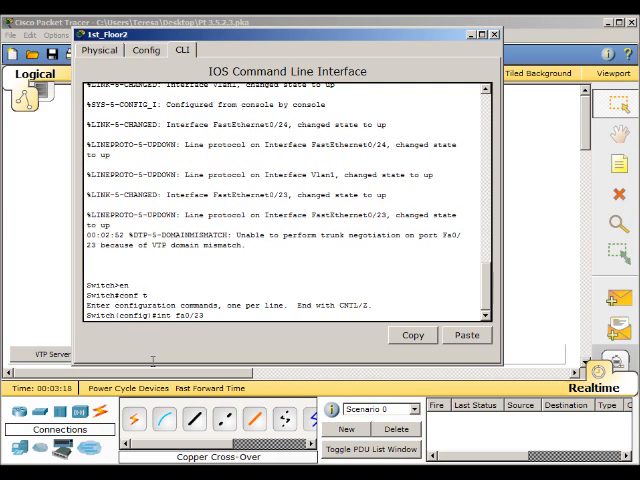
key("Return")
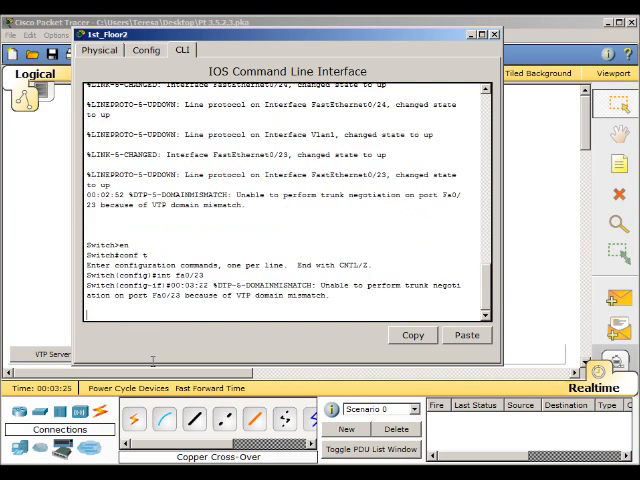
type("switchport")
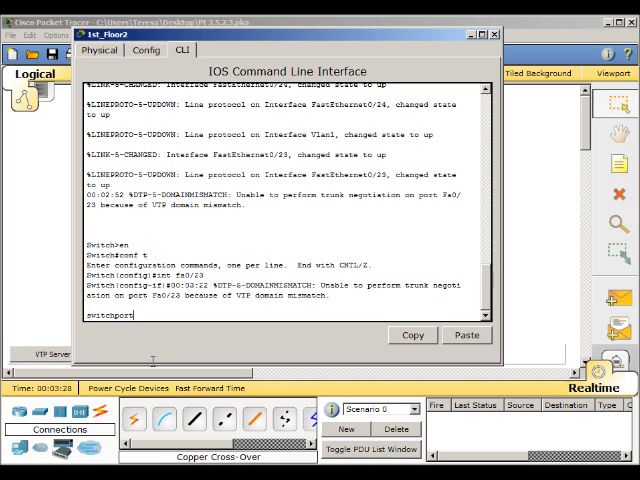
type("mode trunk")
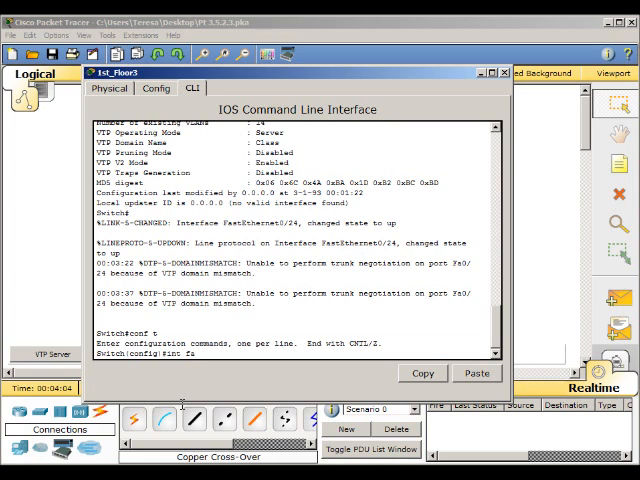
Step: On 1st_Floor3, set interface Fa0/24 to trunk mode and save with copy run start
type("0/2")
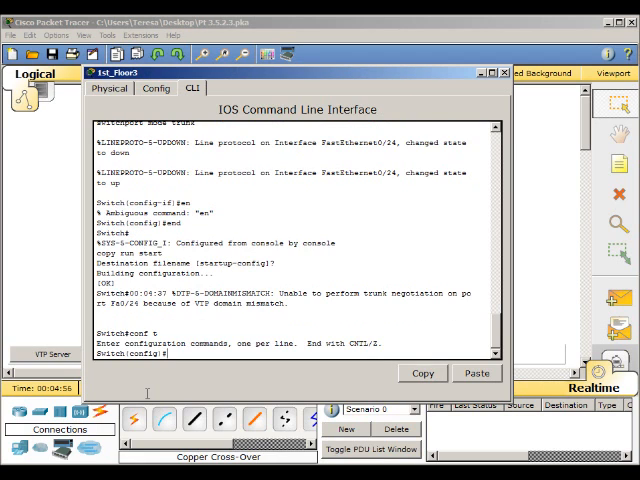
type("vtp domain Cisco")
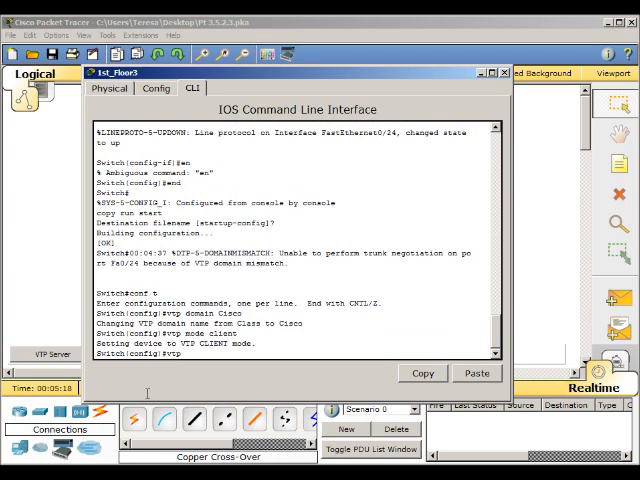
type("password password")
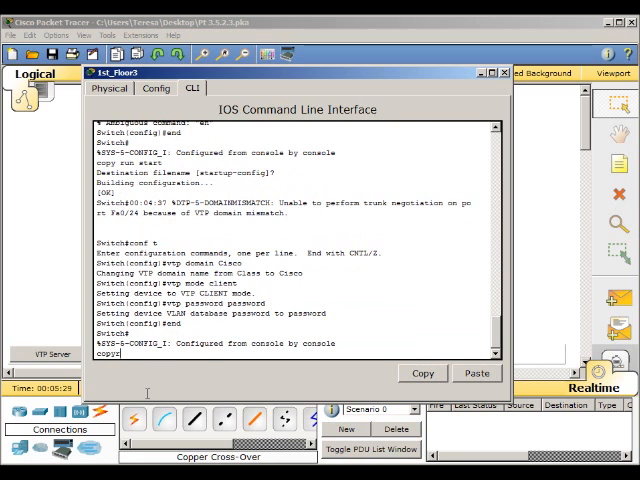
Step: Reopen 1st_Floor3, finish copy run start and run show vlan to verify VLANs 100-600
left_click(504, 73)
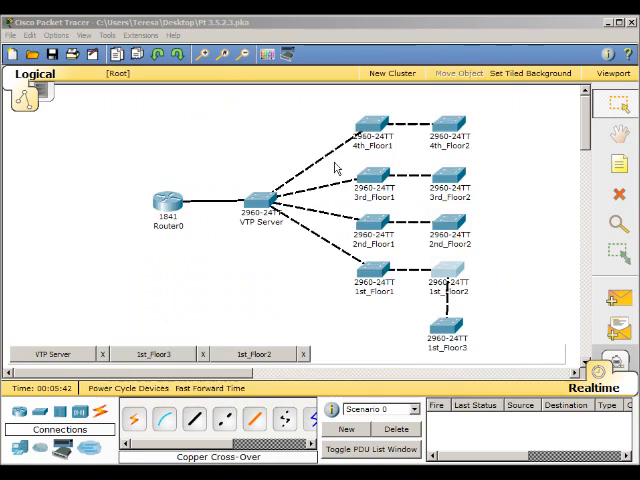
double_click(260, 200)
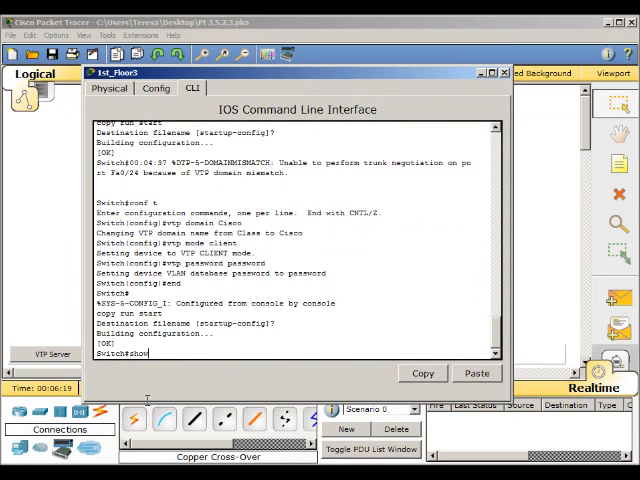
key("Return")
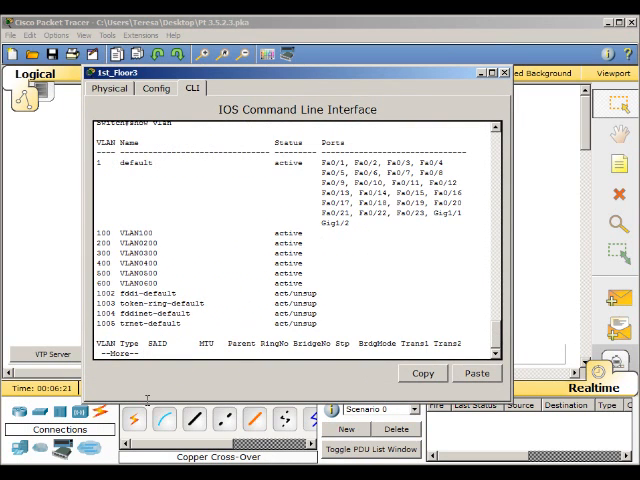